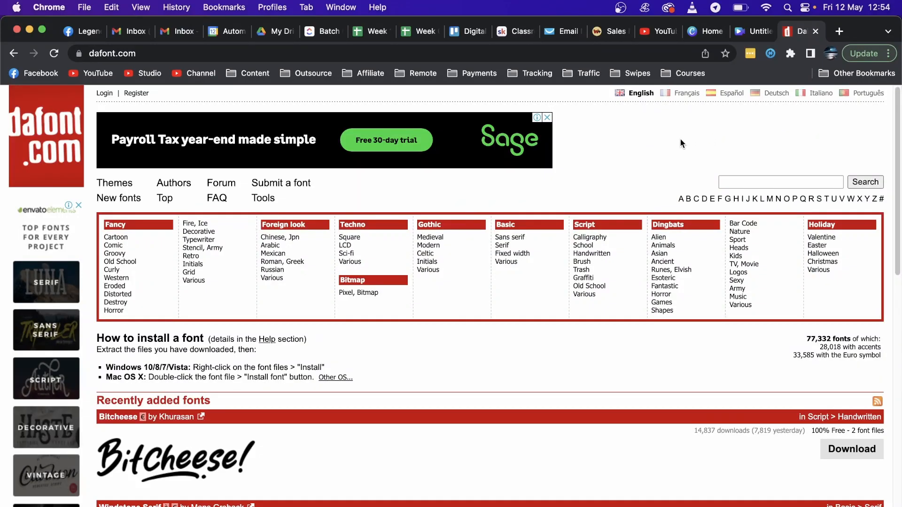
pyautogui.moveTo(675, 144)
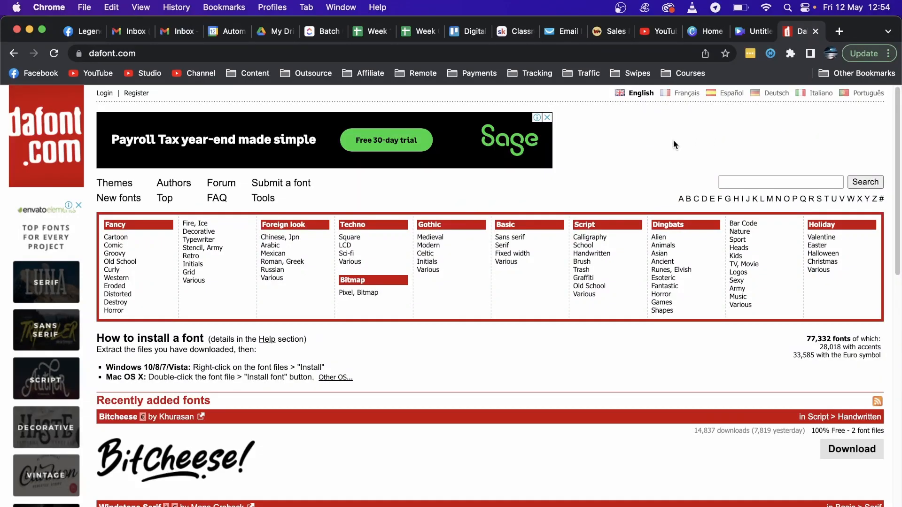
pyautogui.moveTo(666, 149)
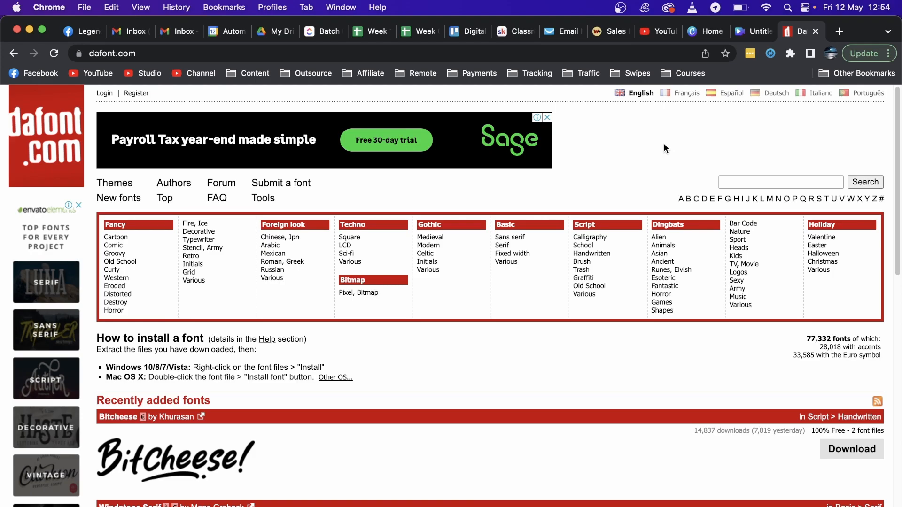
# Download the Bitcheese font zip from its dafont.com entry.
pyautogui.scroll(-3)
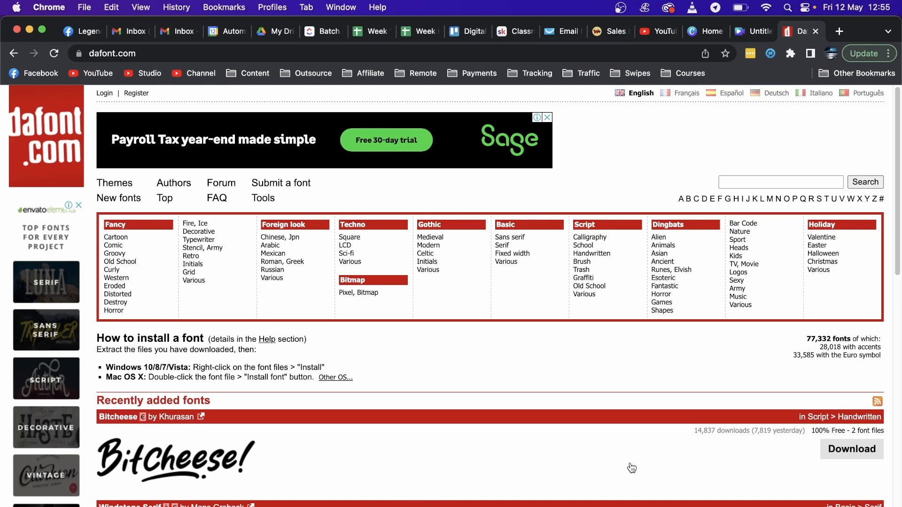
pyautogui.click(851, 449)
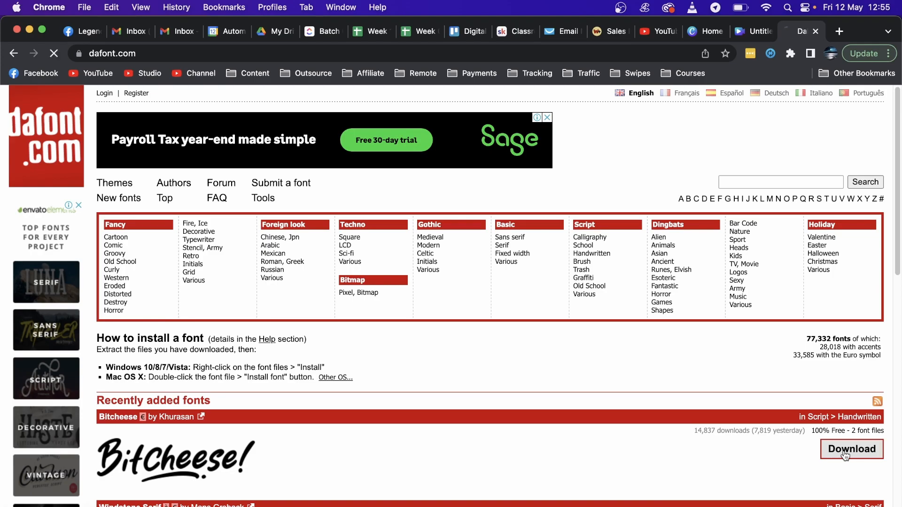
pyautogui.click(851, 449)
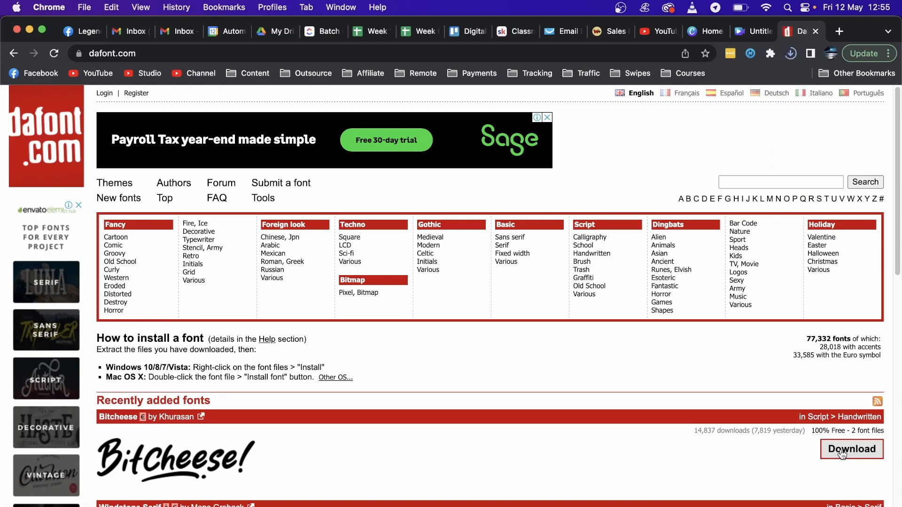
pyautogui.click(852, 450)
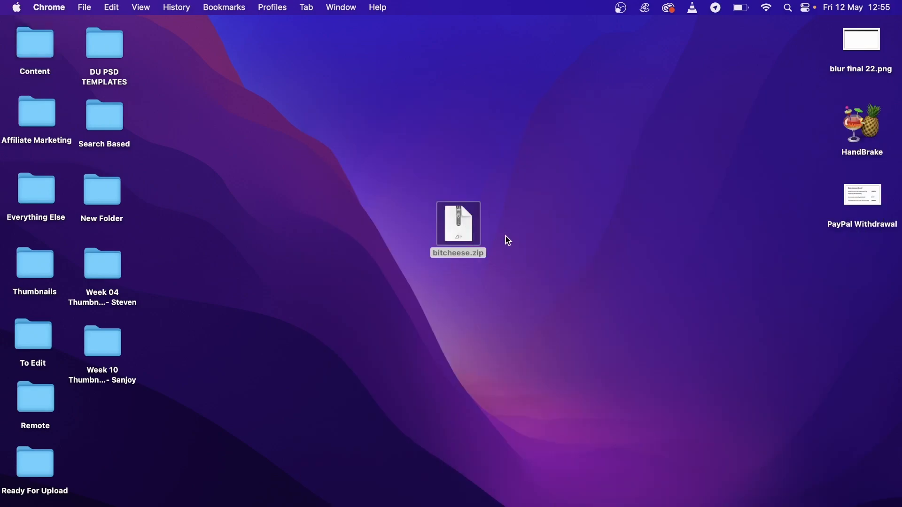
# Unzip bitcheese.zip on the desktop and place the bitcheese folder beside the zip.
pyautogui.click(671, 246)
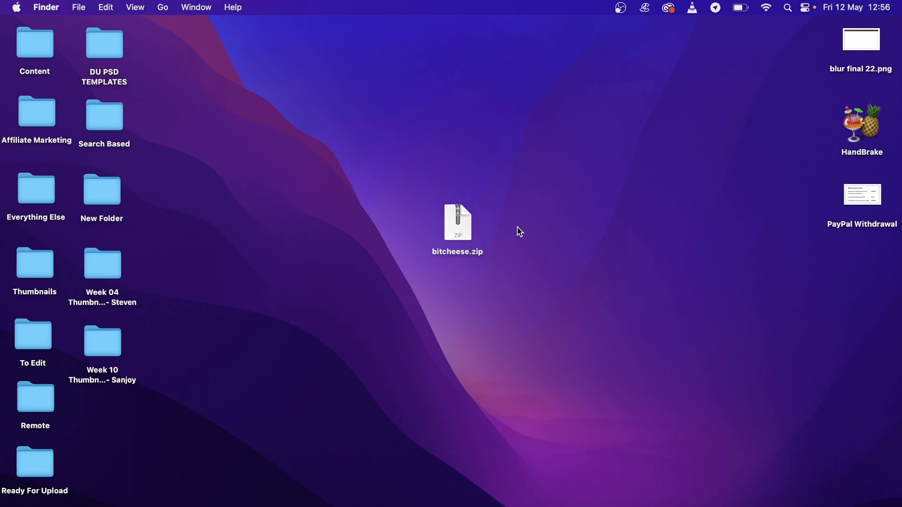
pyautogui.moveTo(461, 225)
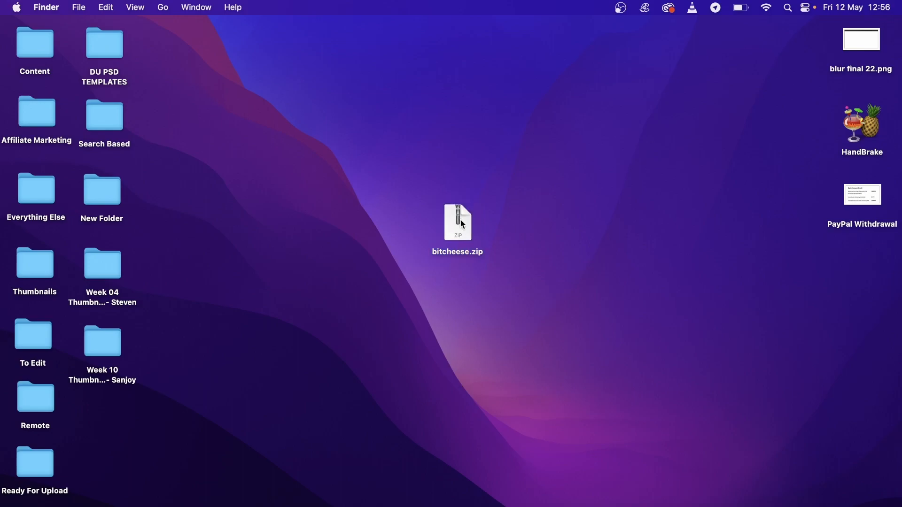
pyautogui.rightClick(457, 222)
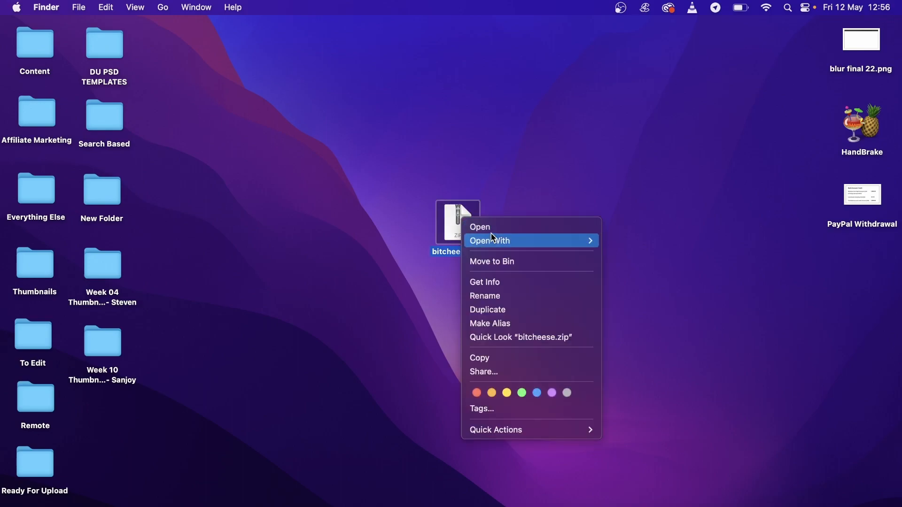
pyautogui.moveTo(518, 207)
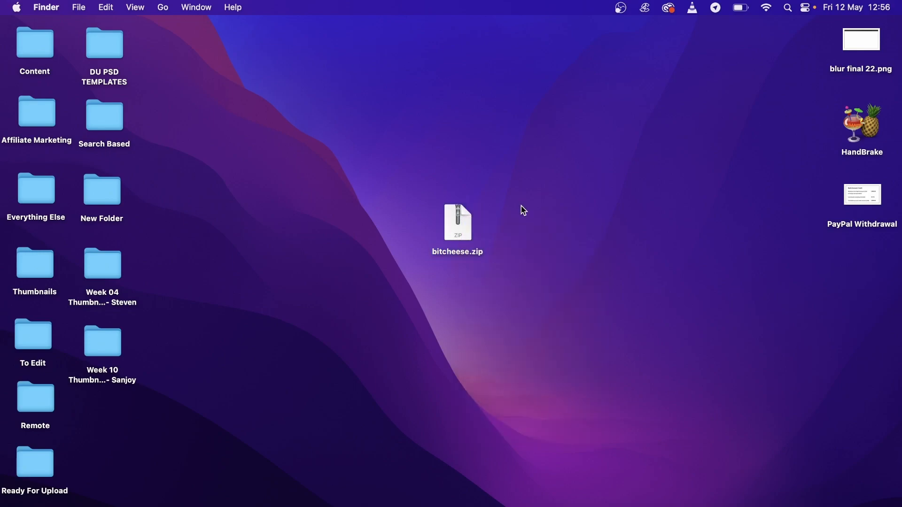
pyautogui.click(457, 223)
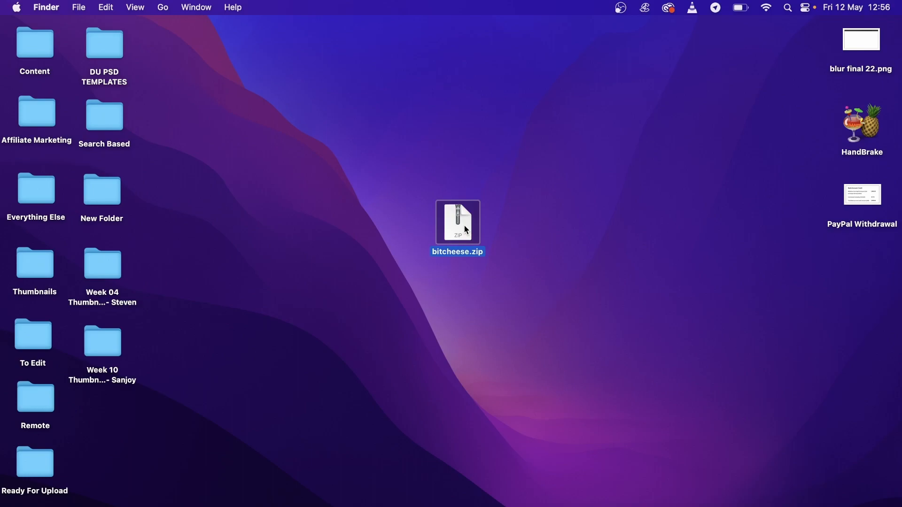
pyautogui.doubleClick(456, 223)
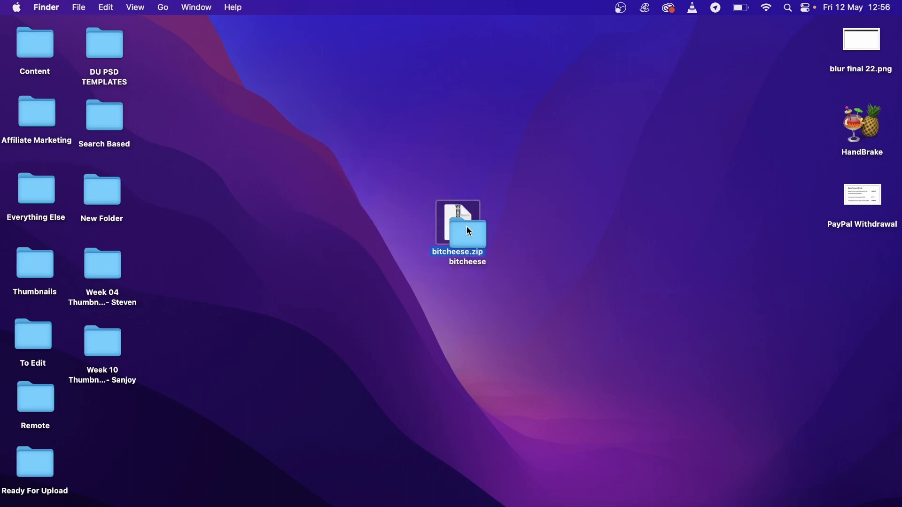
pyautogui.moveTo(458, 230); pyautogui.dragTo(540, 230)
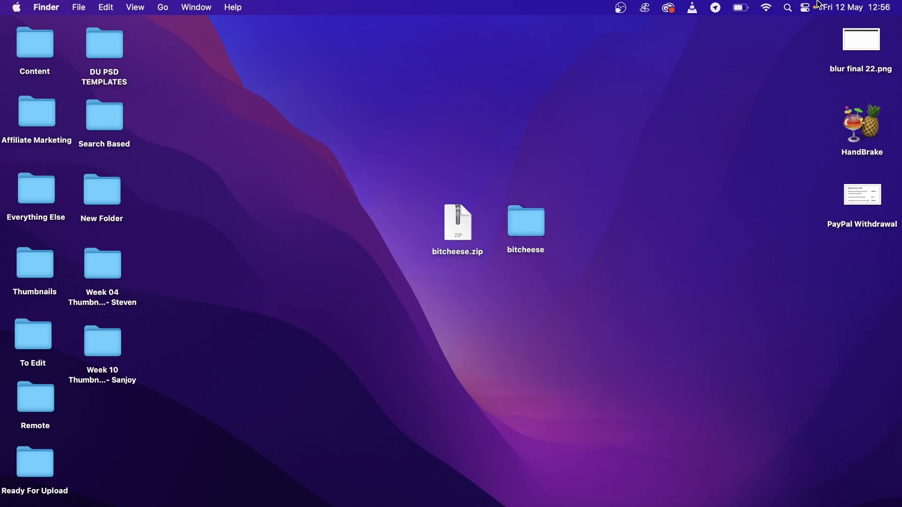
# Launch Font Book from a Spotlight search for 'font' and bring up its File menu.
pyautogui.write('font')
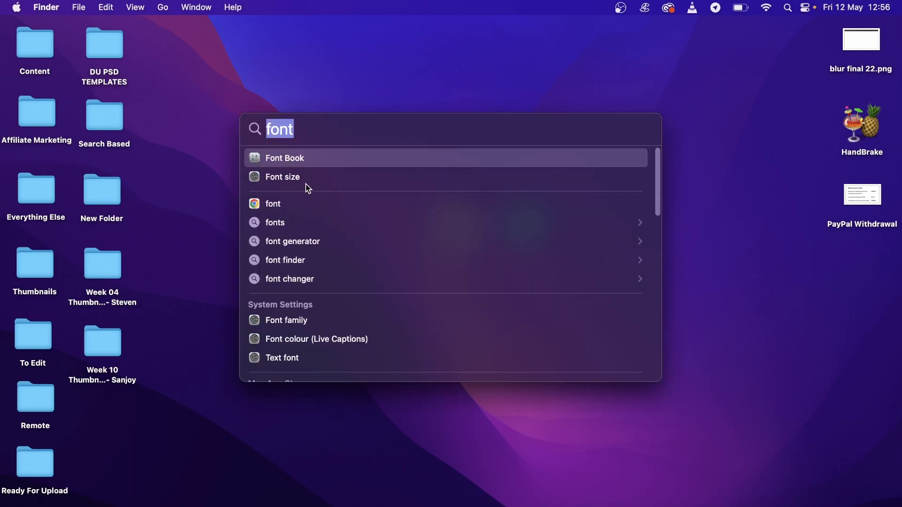
pyautogui.click(285, 158)
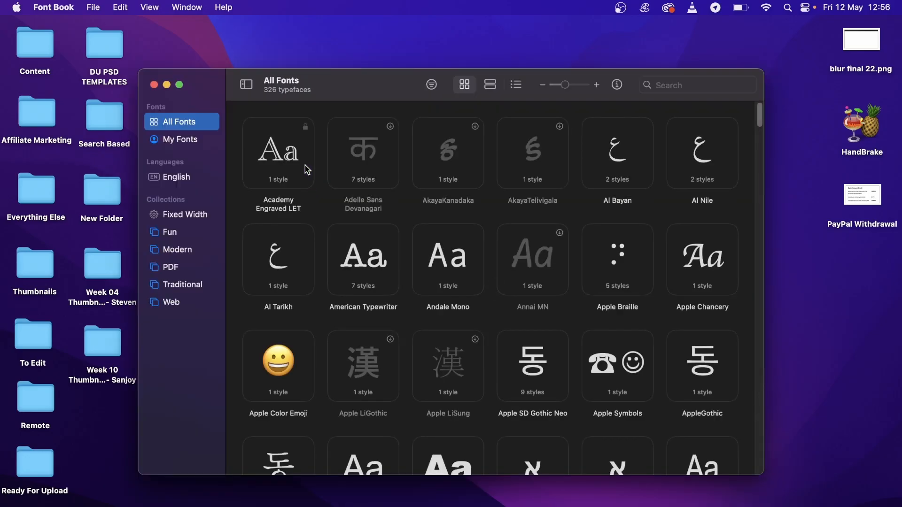
pyautogui.click(92, 7)
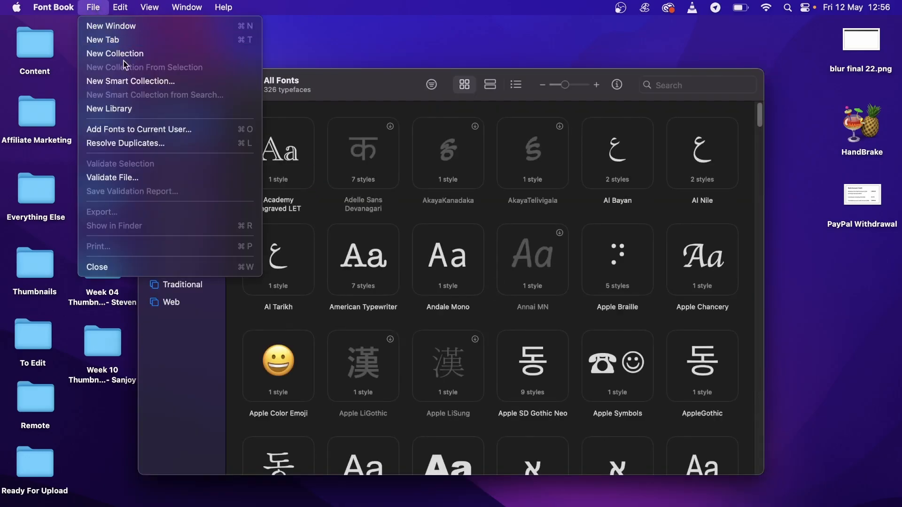
pyautogui.moveTo(139, 129)
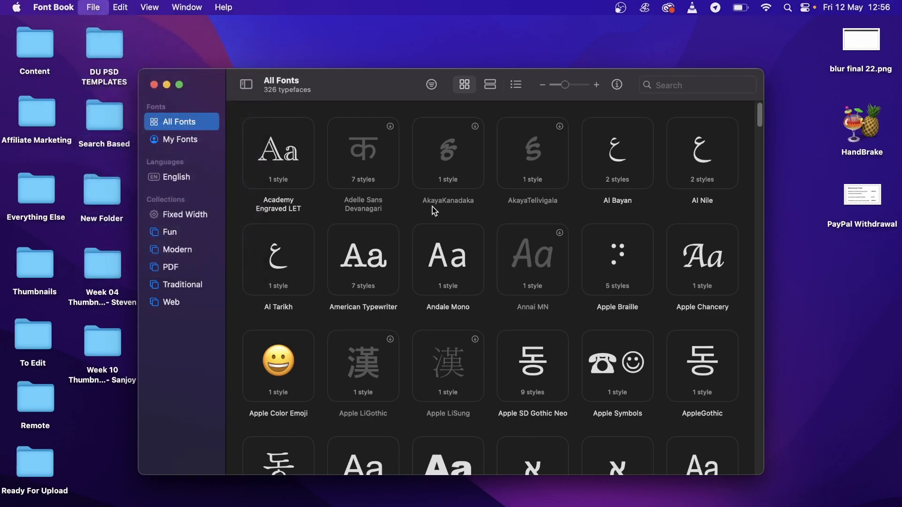
# Add the Bitcheese font for the current user from Desktop > bitcheese.
pyautogui.click(92, 7)
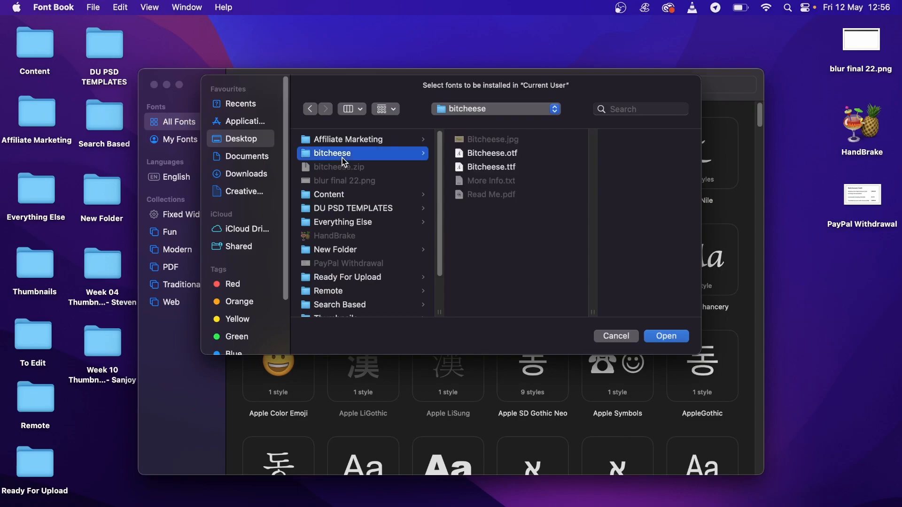
pyautogui.click(665, 336)
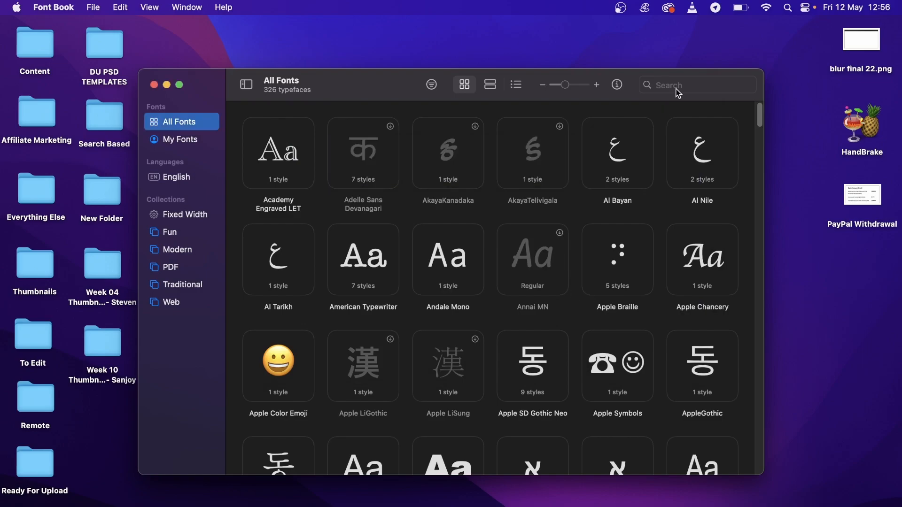
# Search Font Book for 'bit' and filter the list to the Bitcheese font.
pyautogui.click(681, 85)
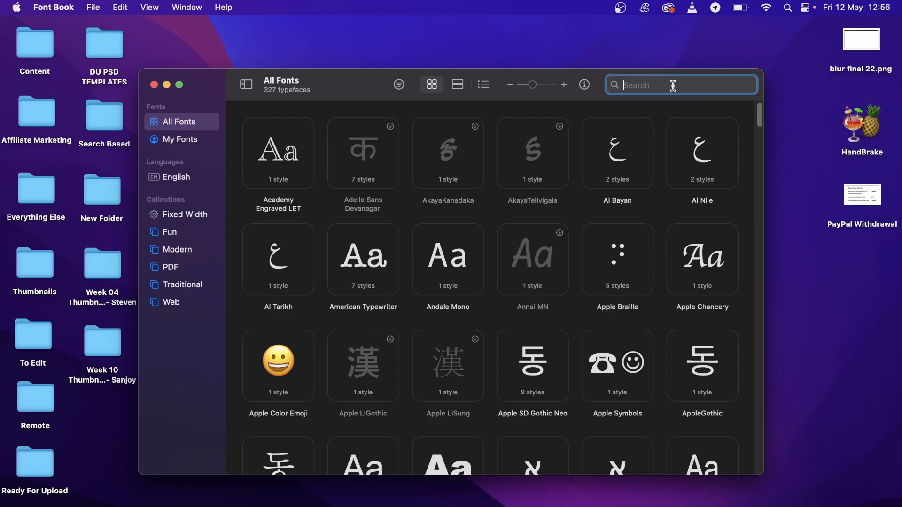
pyautogui.write('b')
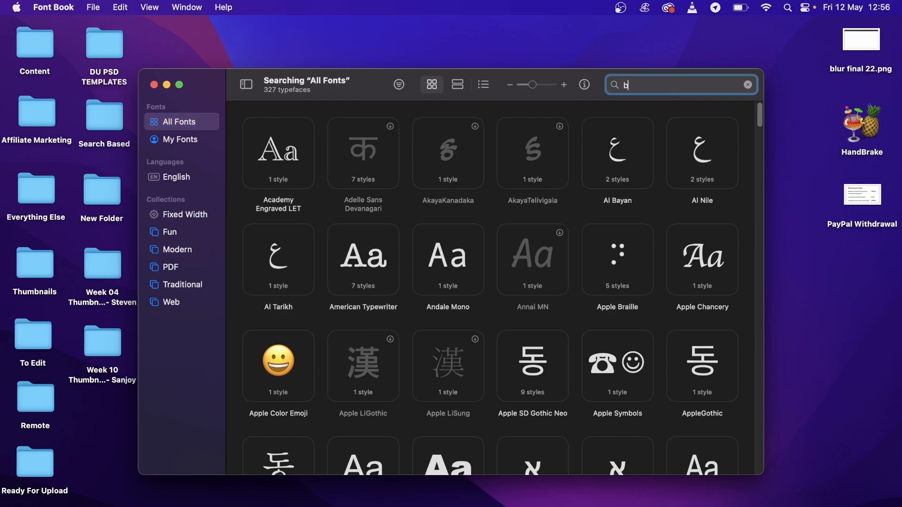
pyautogui.write('it')
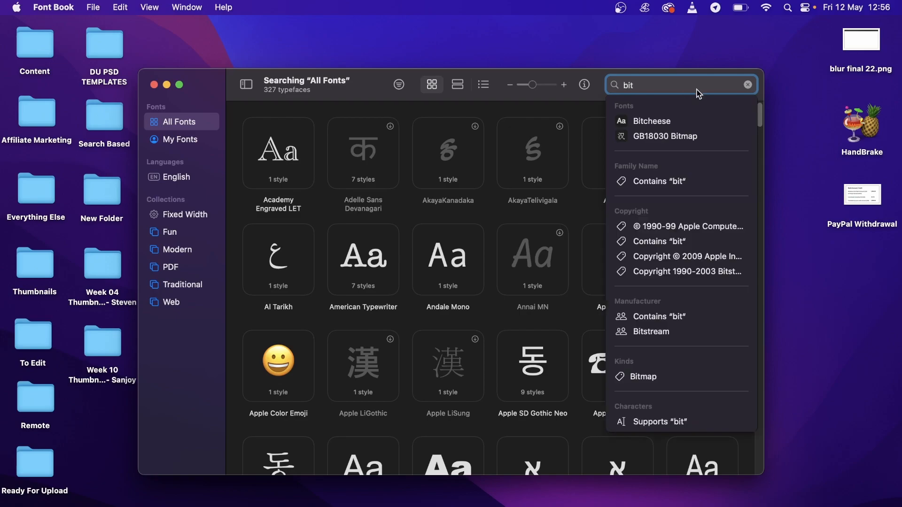
pyautogui.click(652, 120)
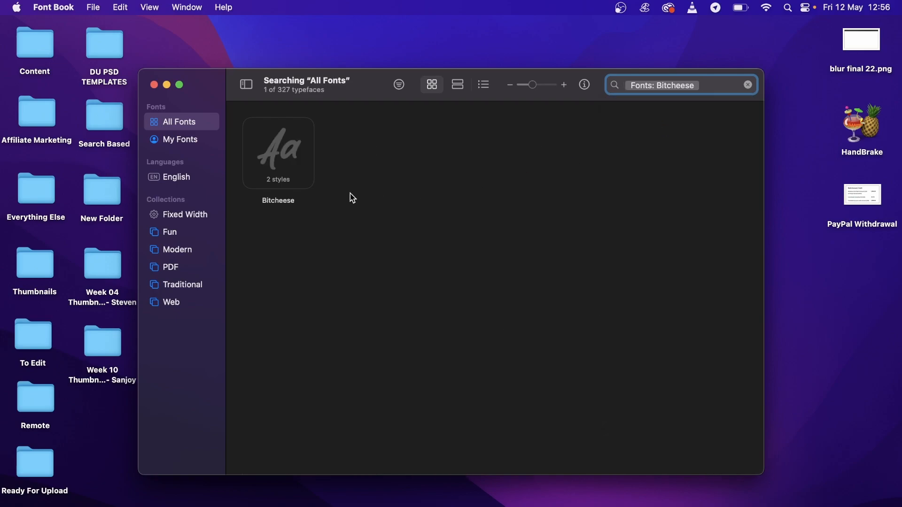
pyautogui.moveTo(287, 154)
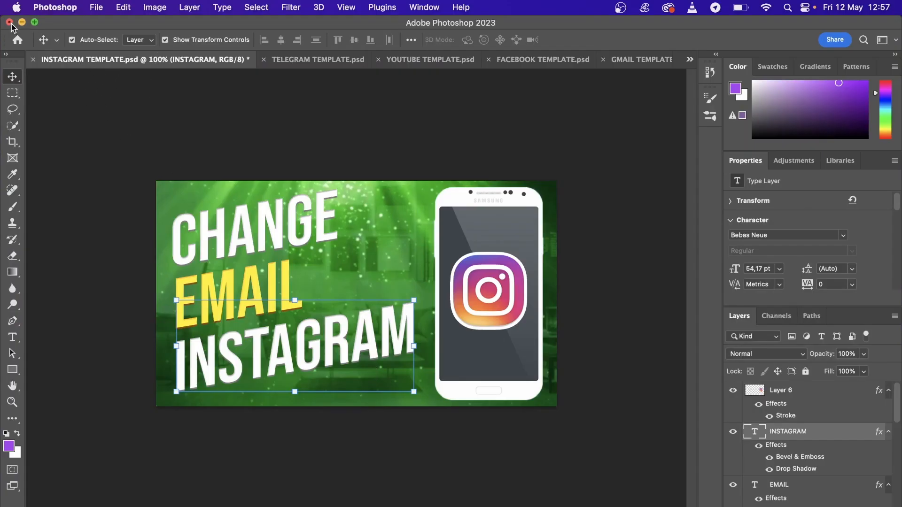
# Close the INSTAGRAM and YOUTUBE templates, discarding their changes.
pyautogui.click(10, 22)
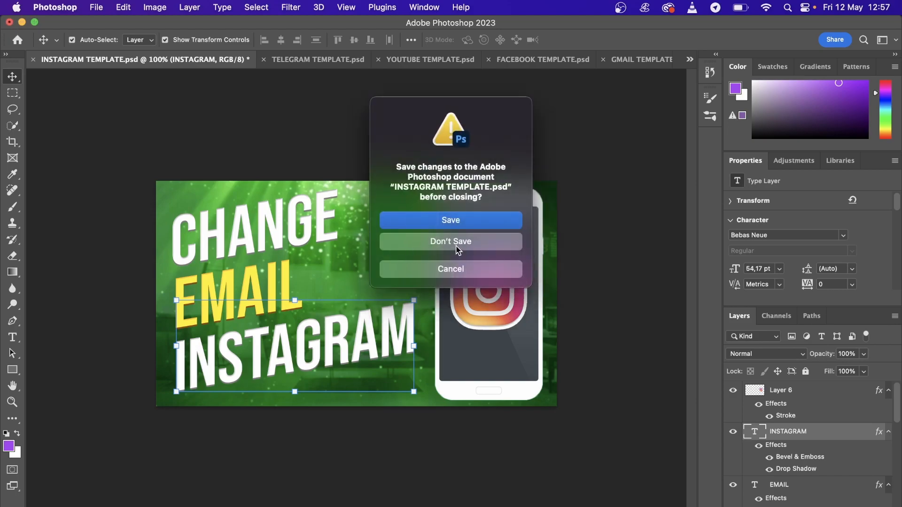
pyautogui.click(450, 241)
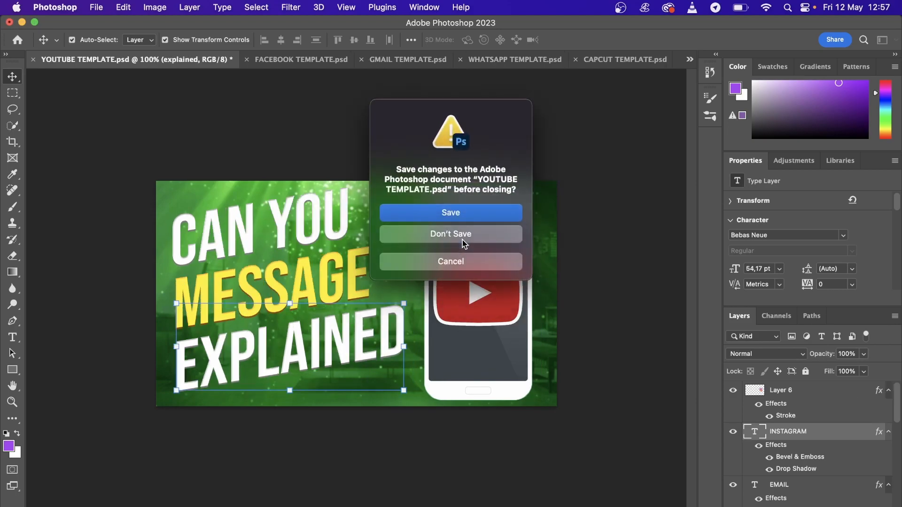
pyautogui.click(450, 233)
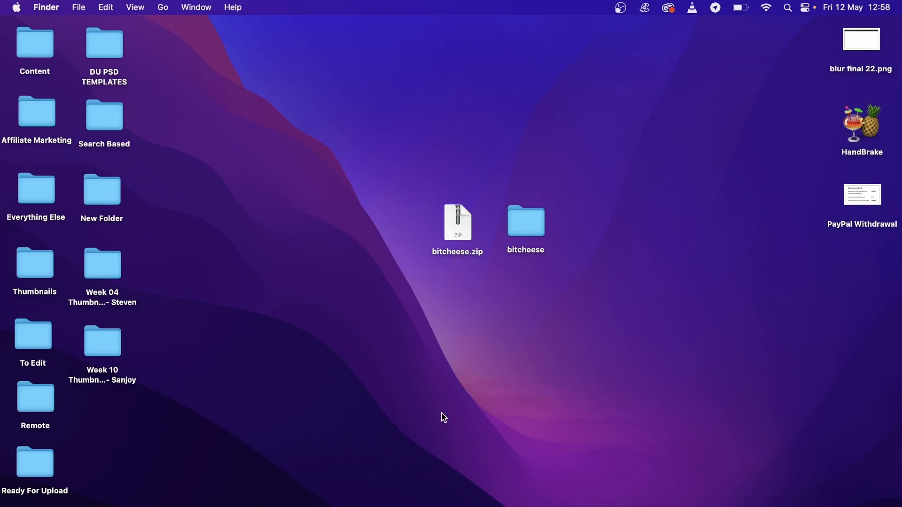
pyautogui.moveTo(369, 265)
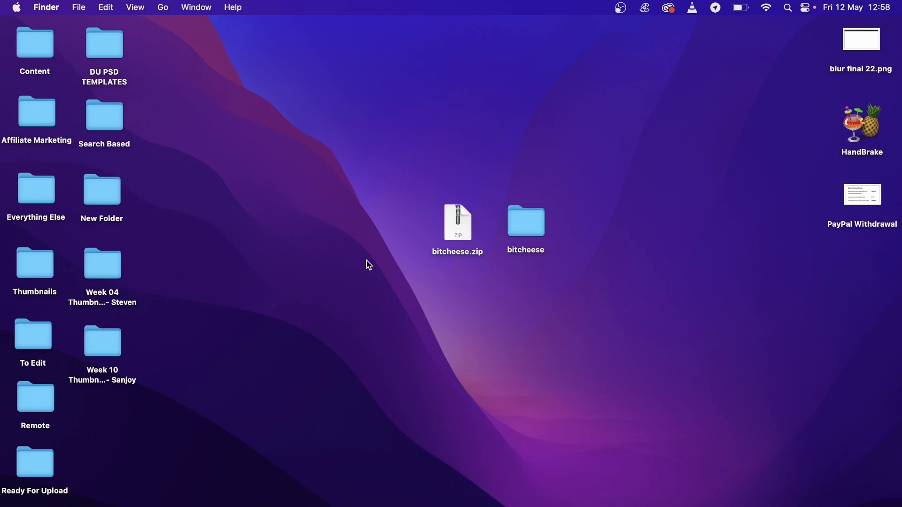
pyautogui.moveTo(528, 339)
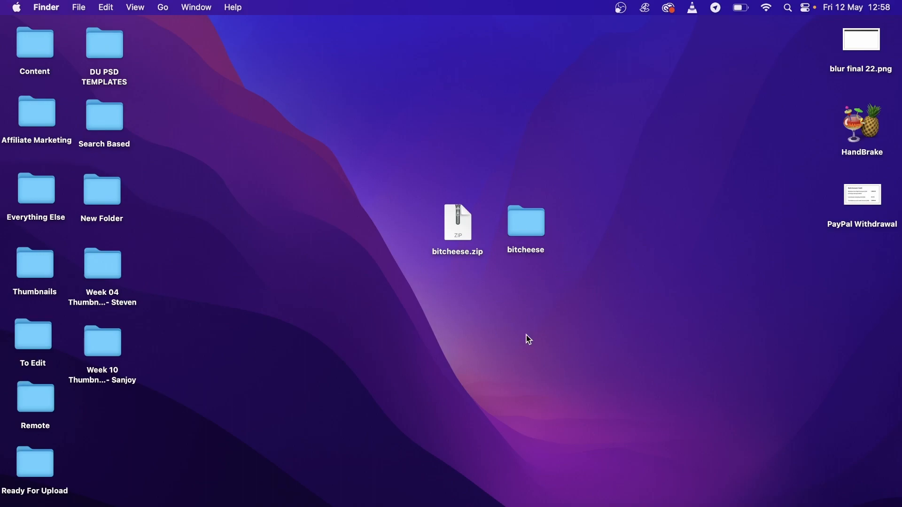
pyautogui.moveTo(519, 350)
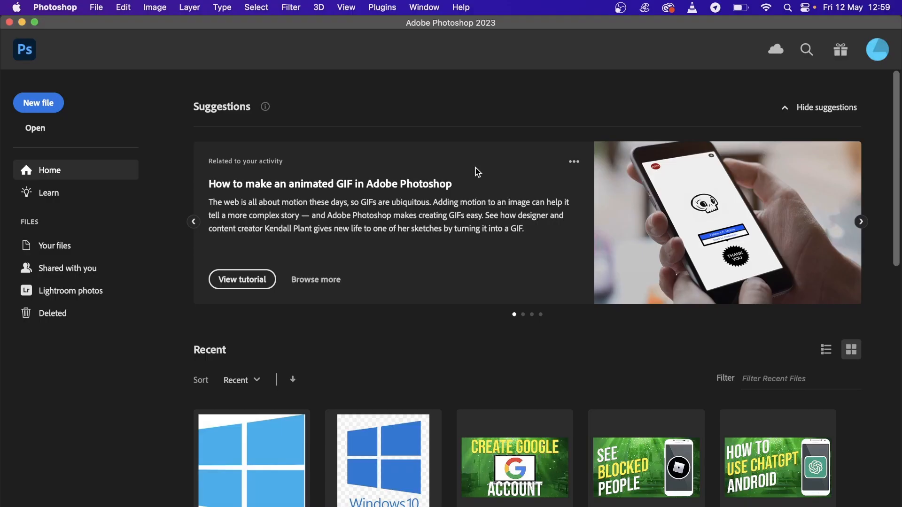
pyautogui.moveTo(180, 5)
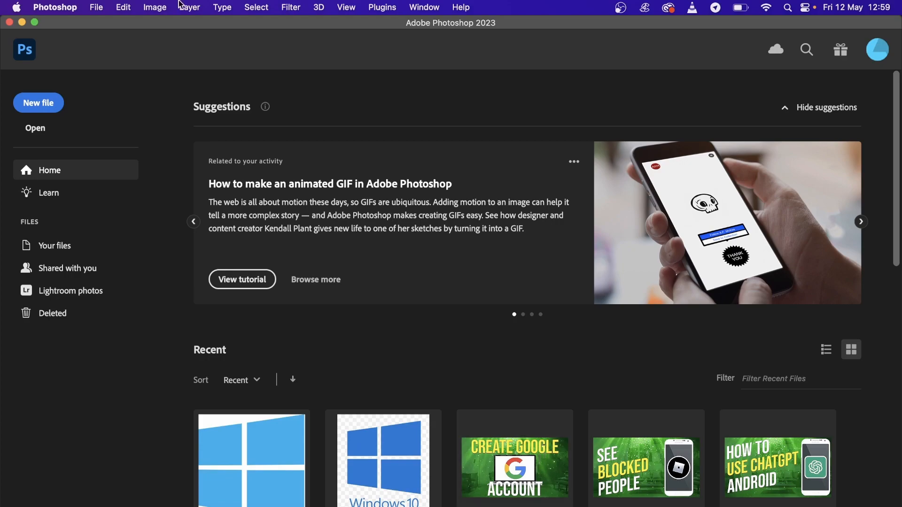
# Create Untitled-1 at 1280 × 720 px with Black background contents.
pyautogui.click(95, 7)
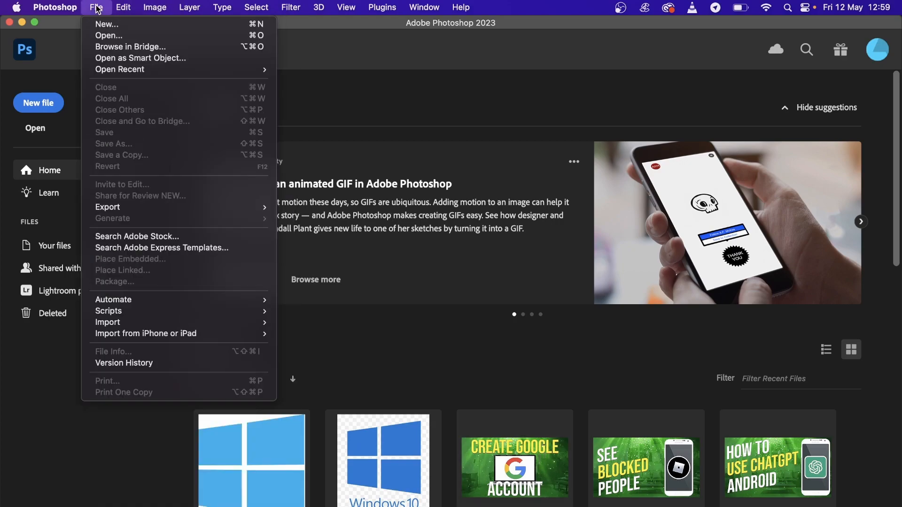
pyautogui.click(105, 24)
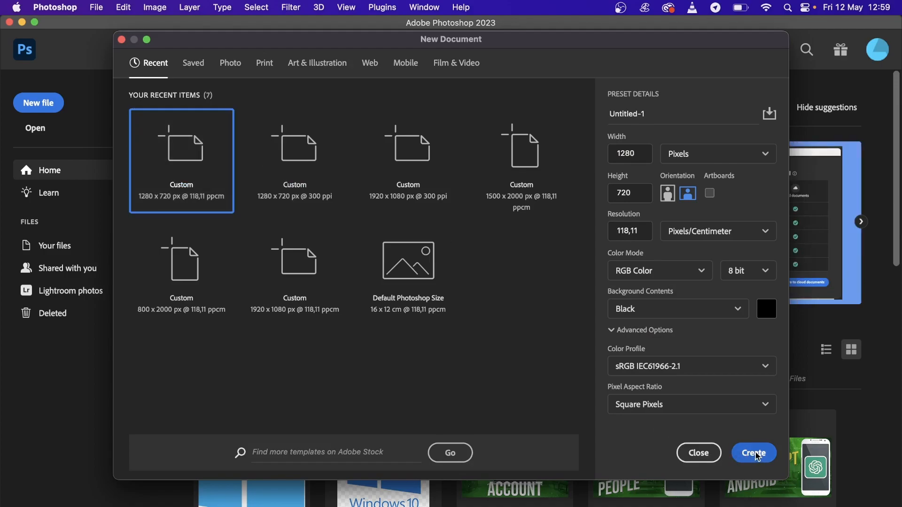
pyautogui.click(754, 453)
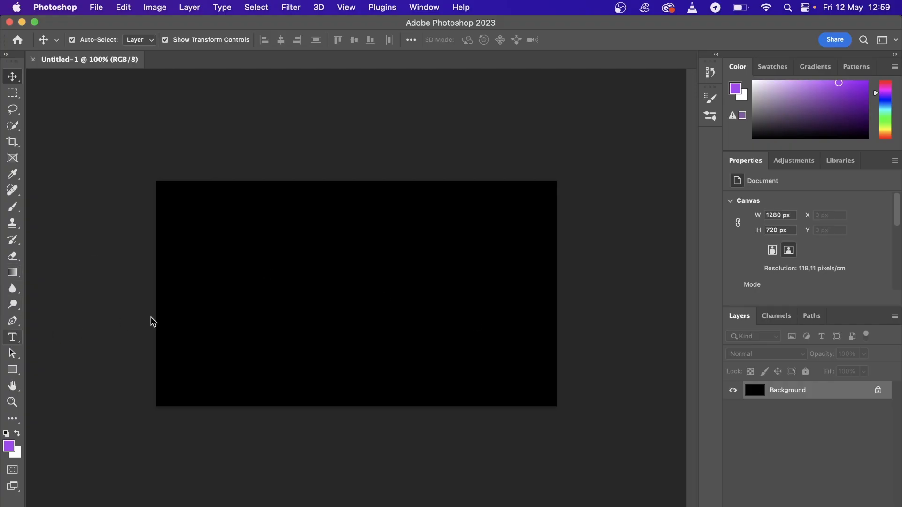
# Place a Lorem Ipsum text layer on the canvas and set it in Bitcheese.
pyautogui.click(12, 338)
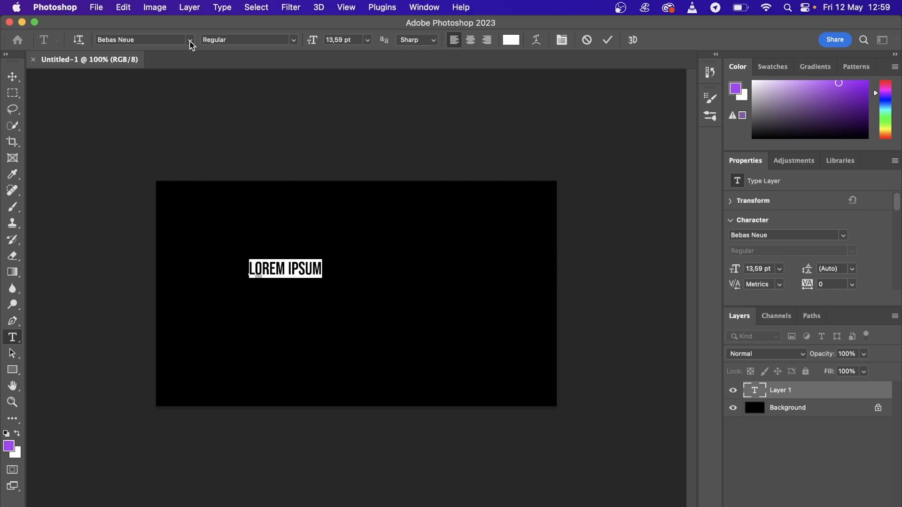
pyautogui.moveTo(191, 47)
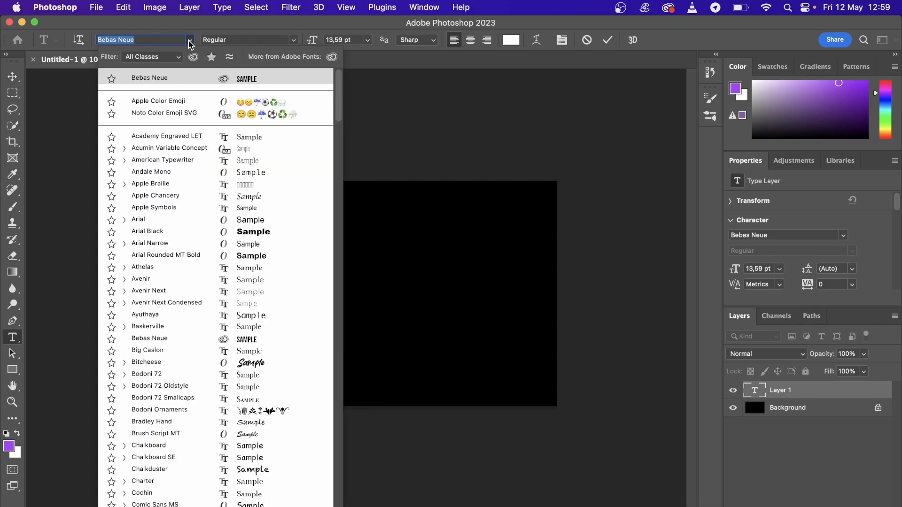
pyautogui.click(138, 219)
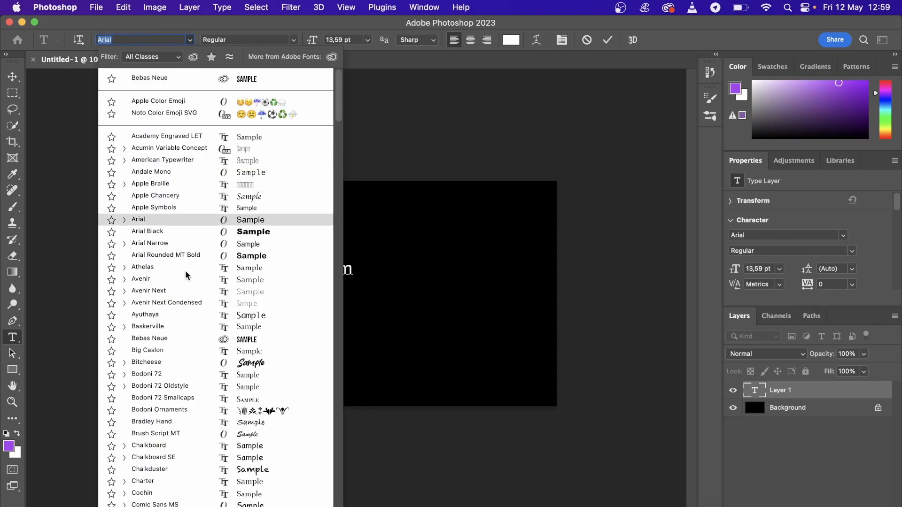
pyautogui.click(146, 362)
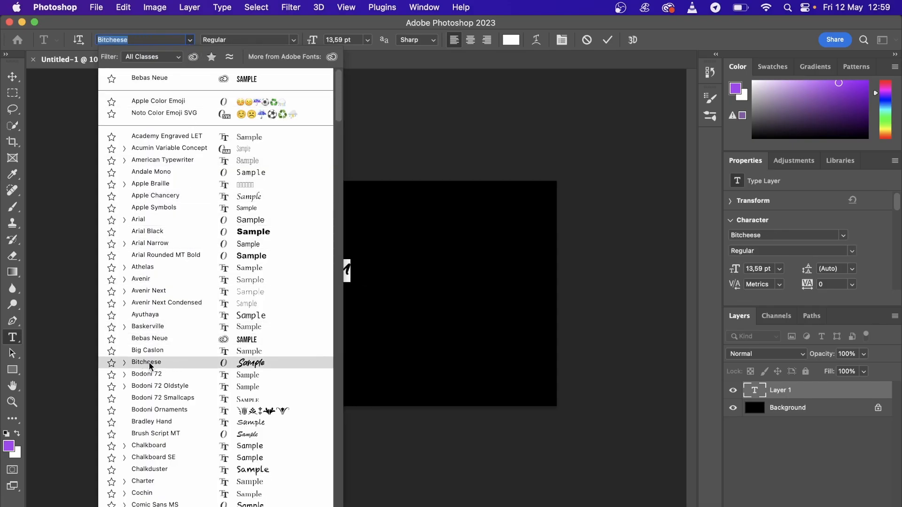
pyautogui.click(146, 362)
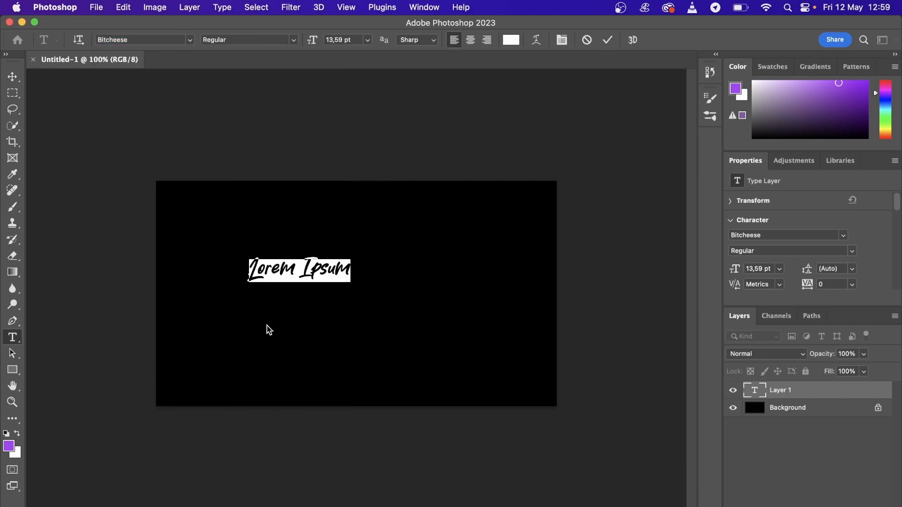
pyautogui.moveTo(291, 293)
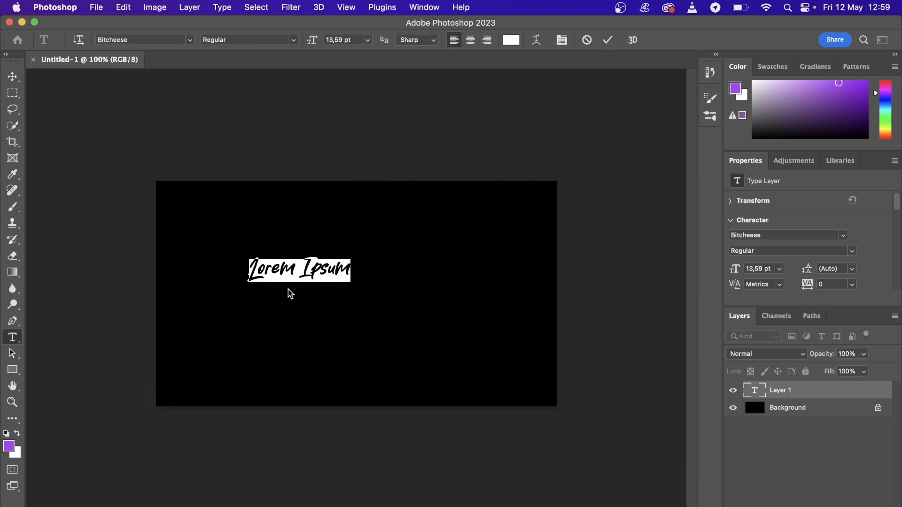
# Type 'Bitcheese!' over the placeholder and commit the enlarged white text.
pyautogui.write('Bitche')
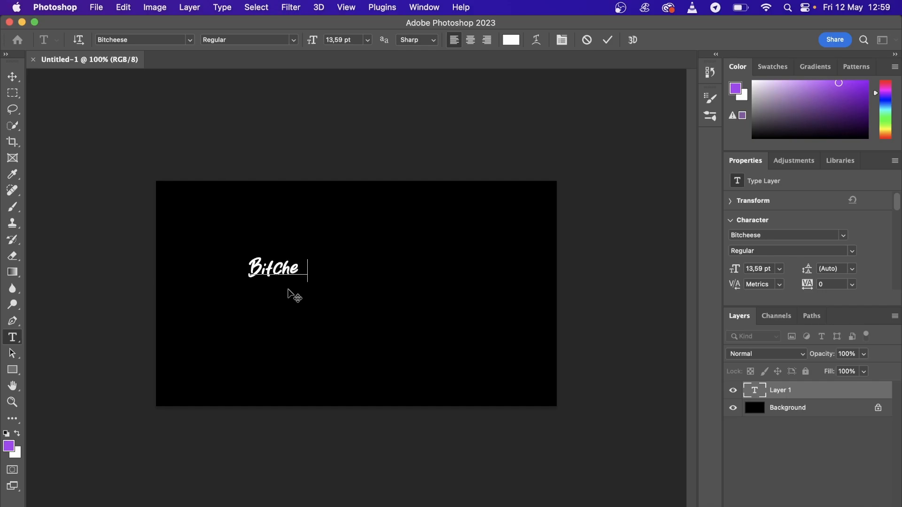
pyautogui.write('ese!')
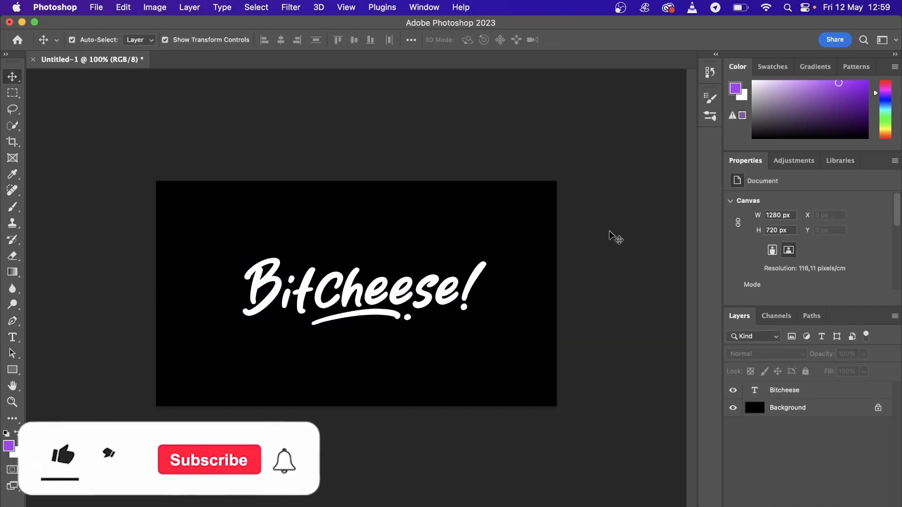
pyautogui.click(61, 456)
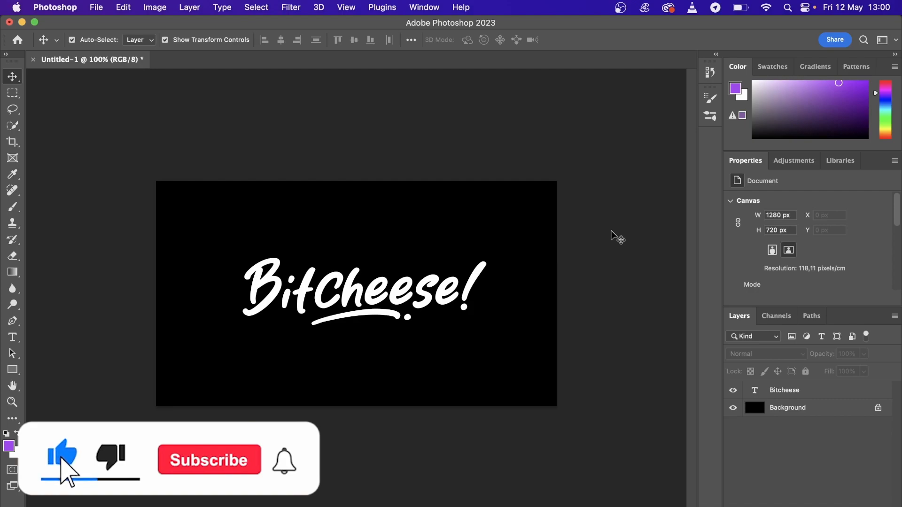